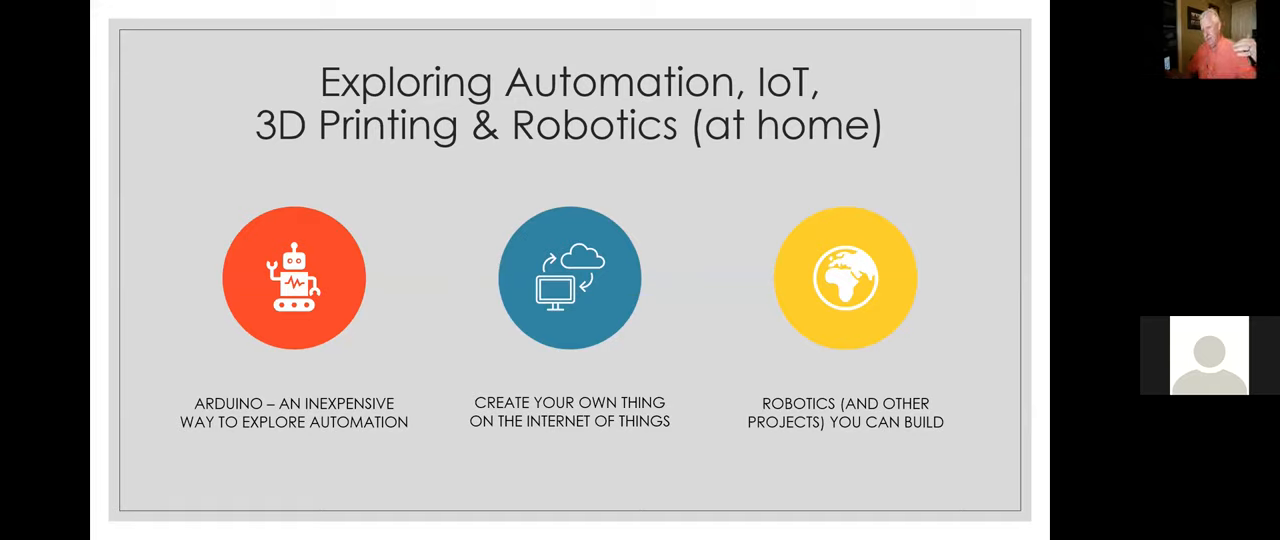
Advance to the 'Arduino: Low Cost Starter Kits' slide showing the $36 CAD kit
{"action": "key", "text": "Right"}
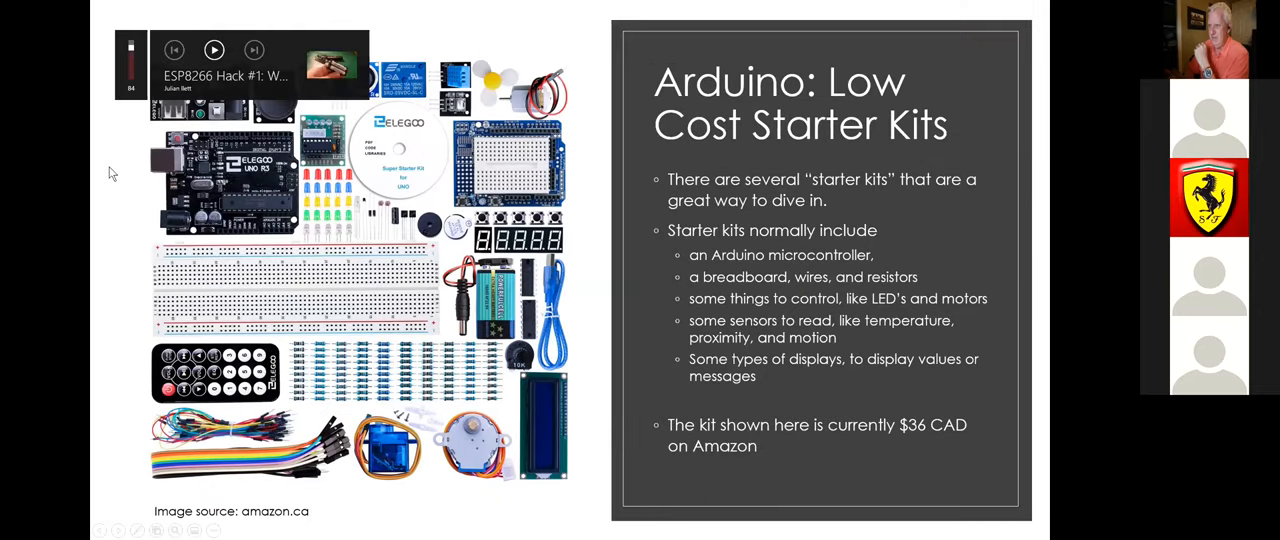
{"action": "key", "text": "Right"}
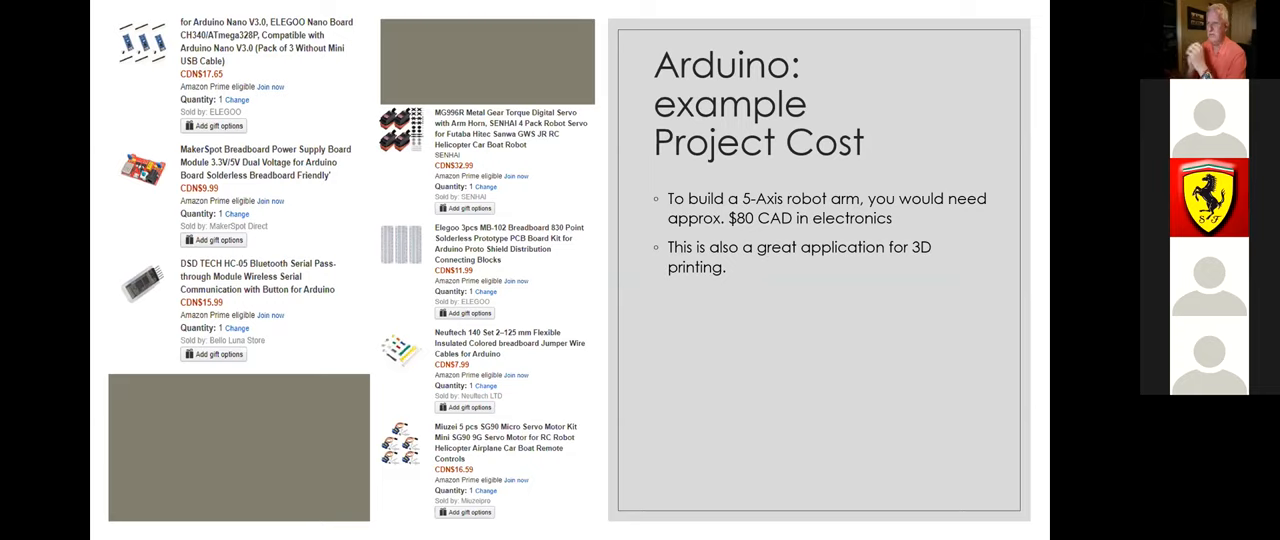
{"action": "mouse_move", "coordinate": [300, 272]}
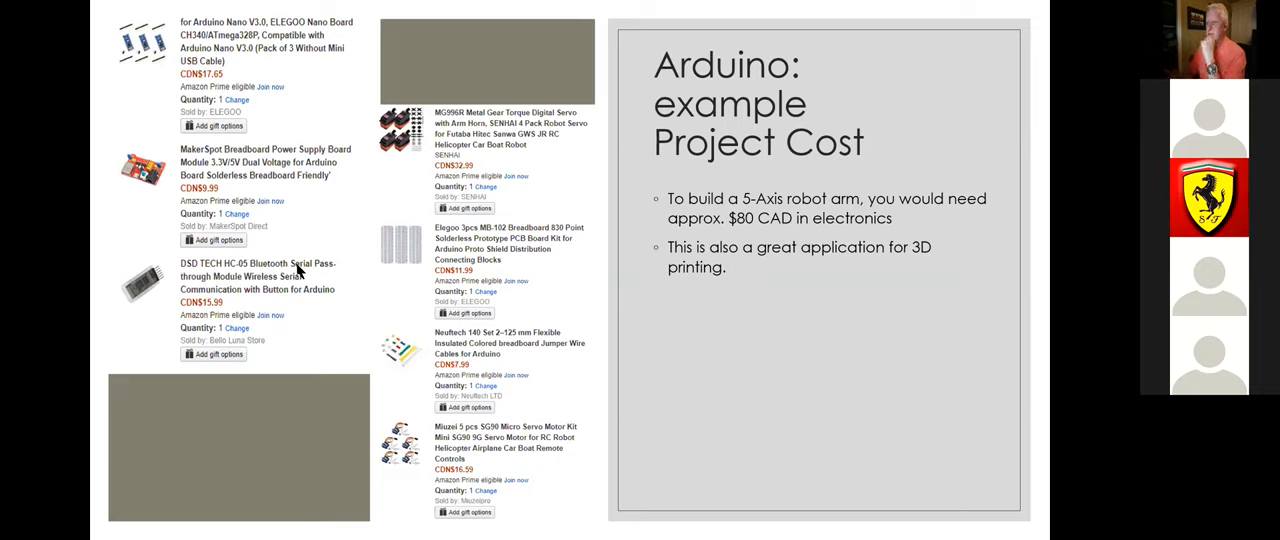
{"action": "mouse_move", "coordinate": [245, 55]}
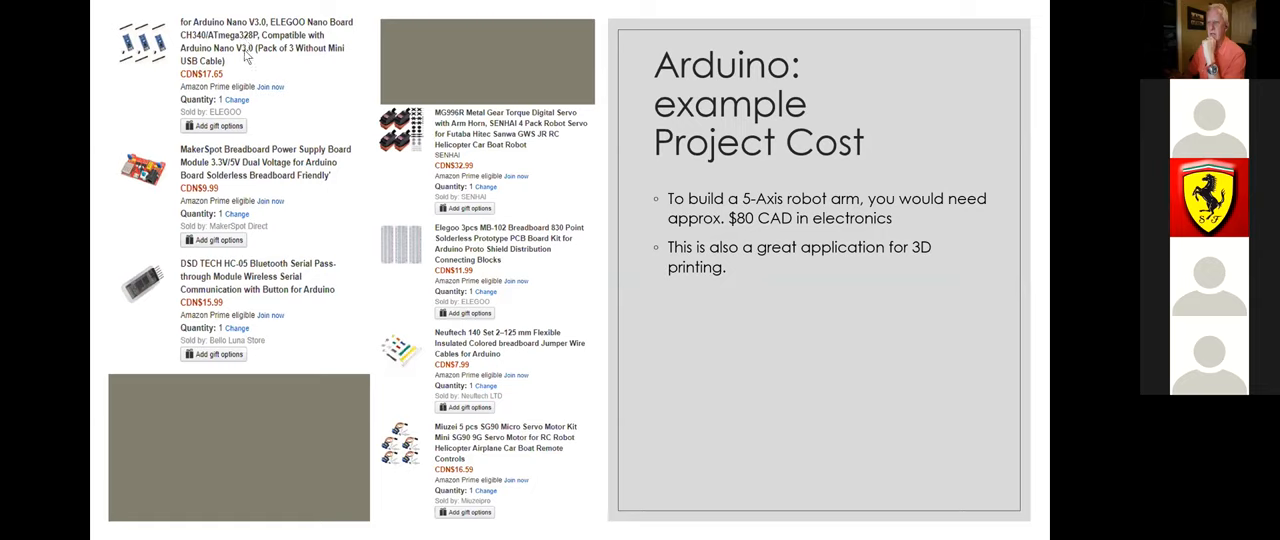
{"action": "mouse_move", "coordinate": [220, 33]}
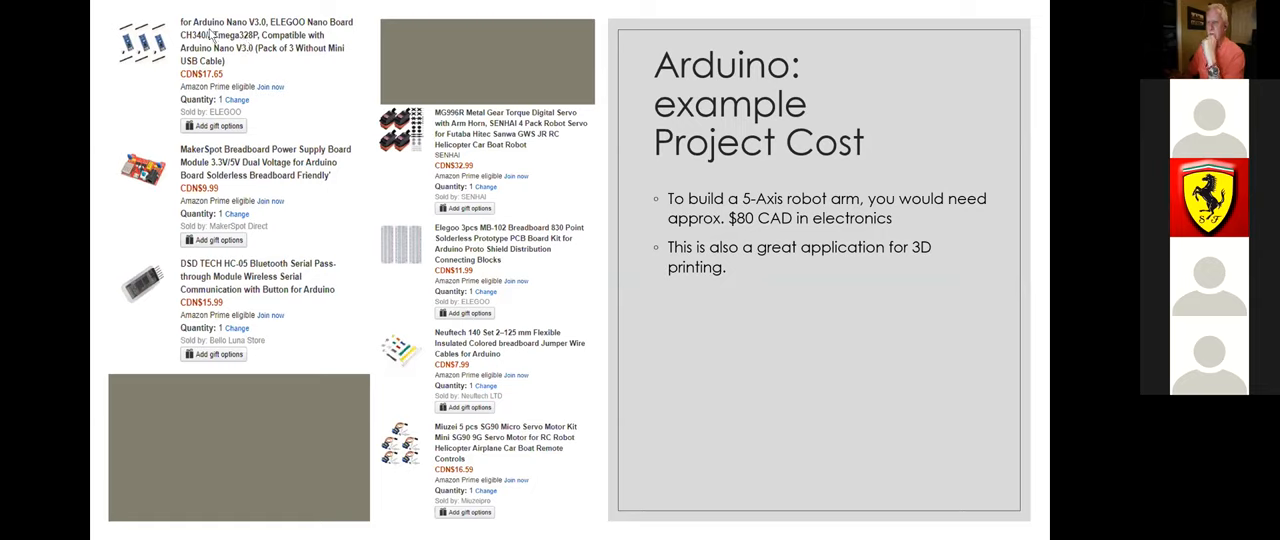
{"action": "mouse_move", "coordinate": [200, 85]}
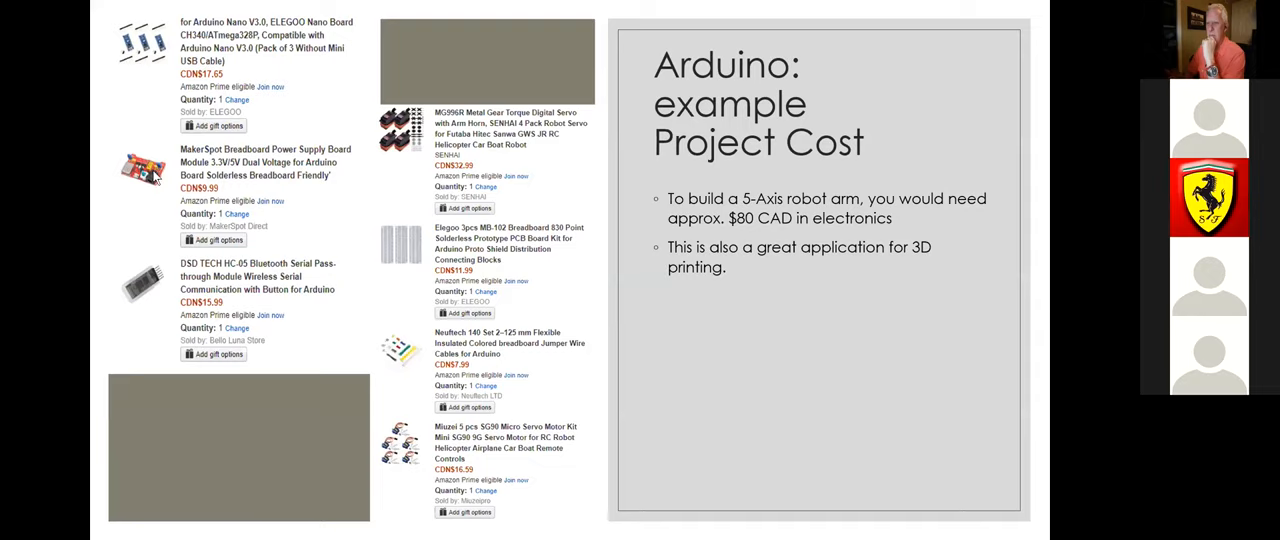
{"action": "mouse_move", "coordinate": [213, 198]}
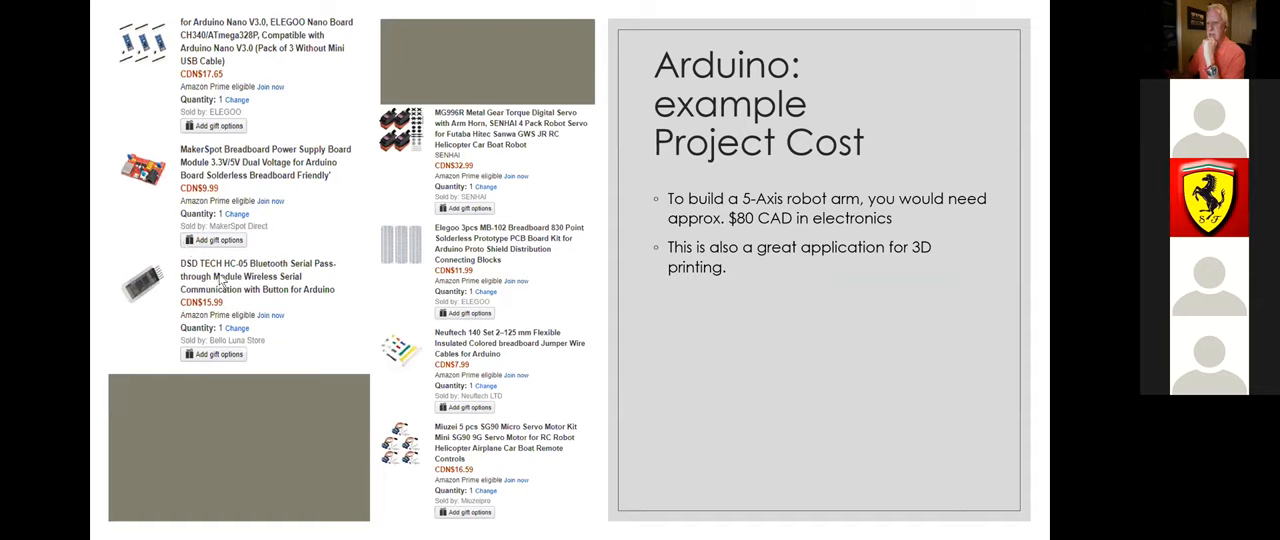
{"action": "mouse_move", "coordinate": [255, 286]}
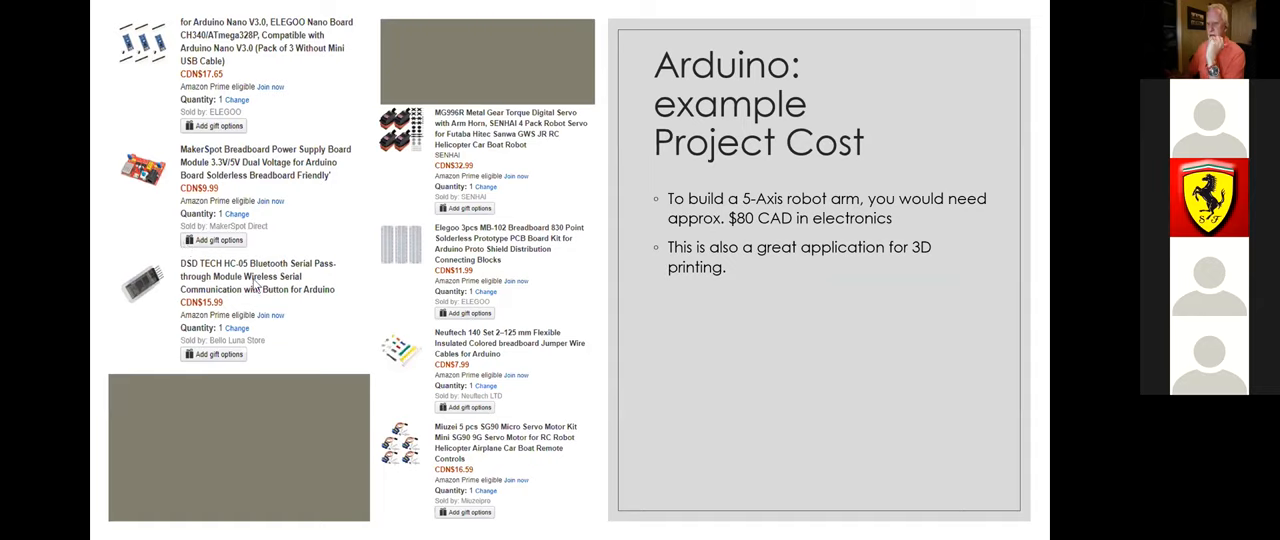
{"action": "mouse_move", "coordinate": [195, 270]}
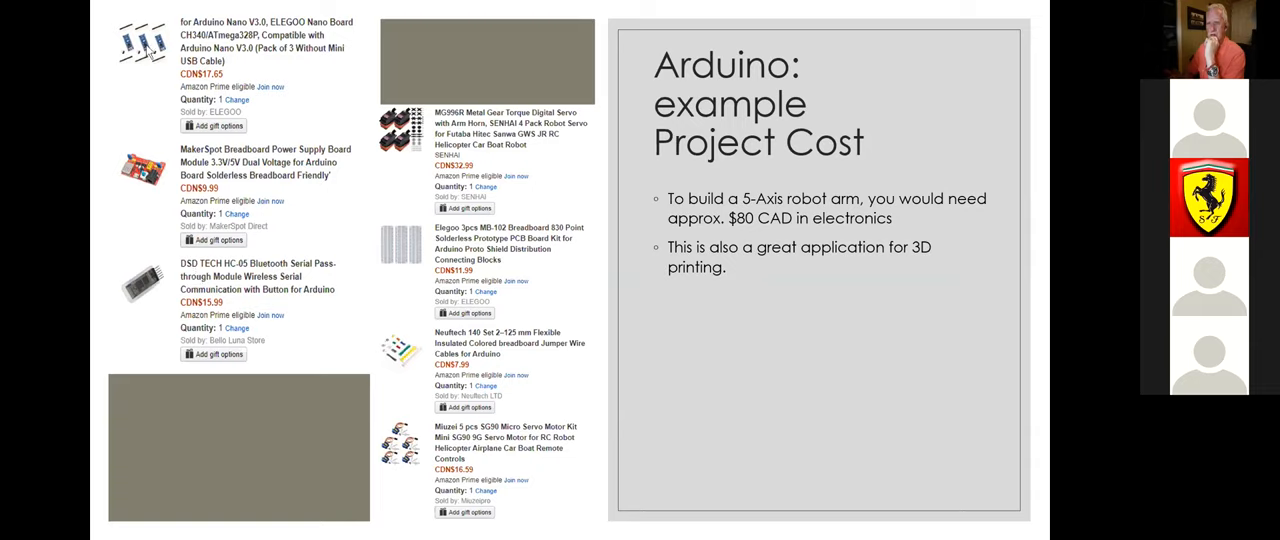
{"action": "mouse_move", "coordinate": [219, 312]}
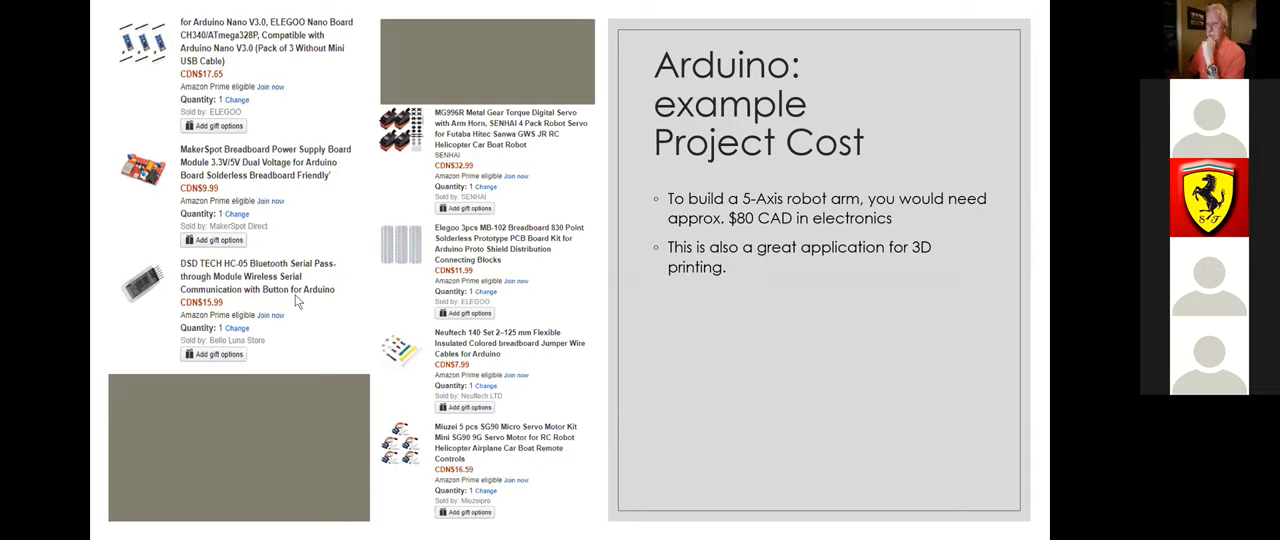
{"action": "mouse_move", "coordinate": [296, 300]}
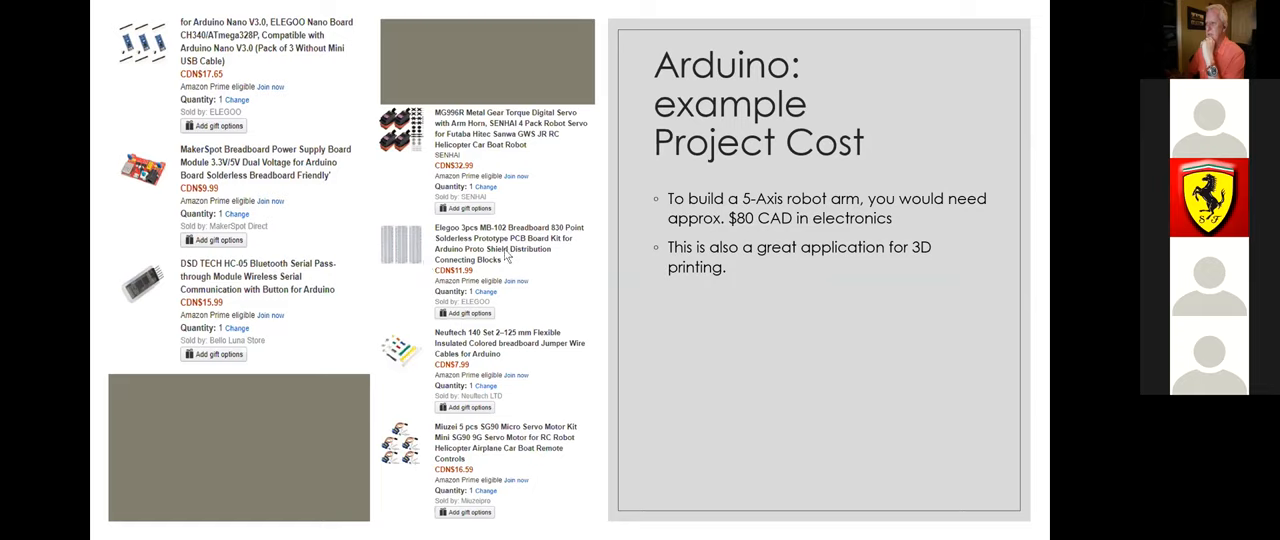
{"action": "mouse_move", "coordinate": [461, 278]}
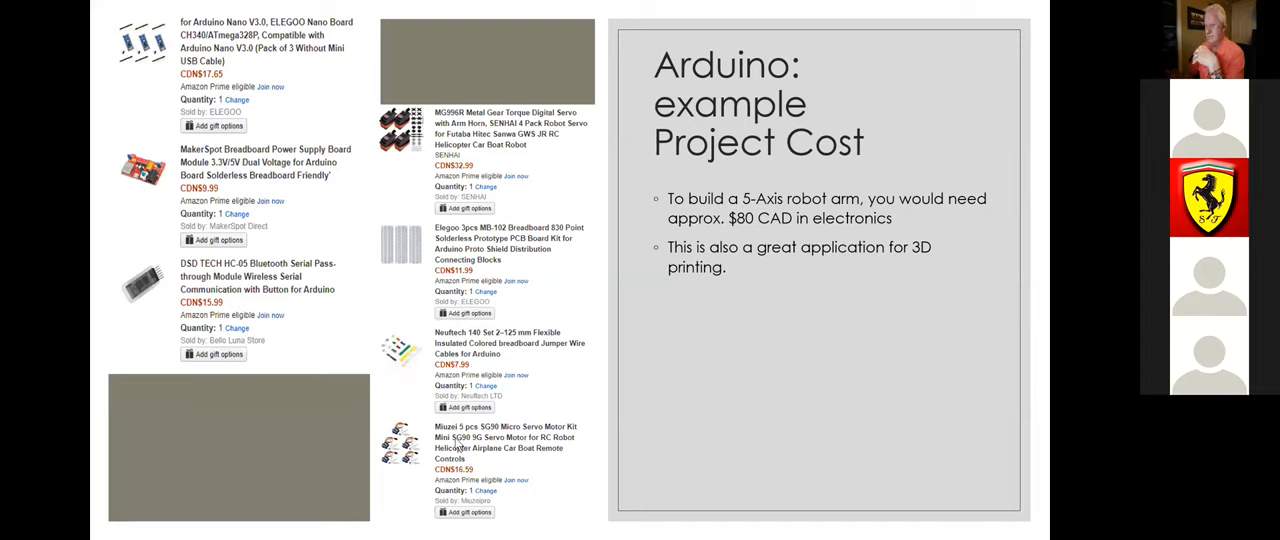
{"action": "mouse_move", "coordinate": [403, 358]}
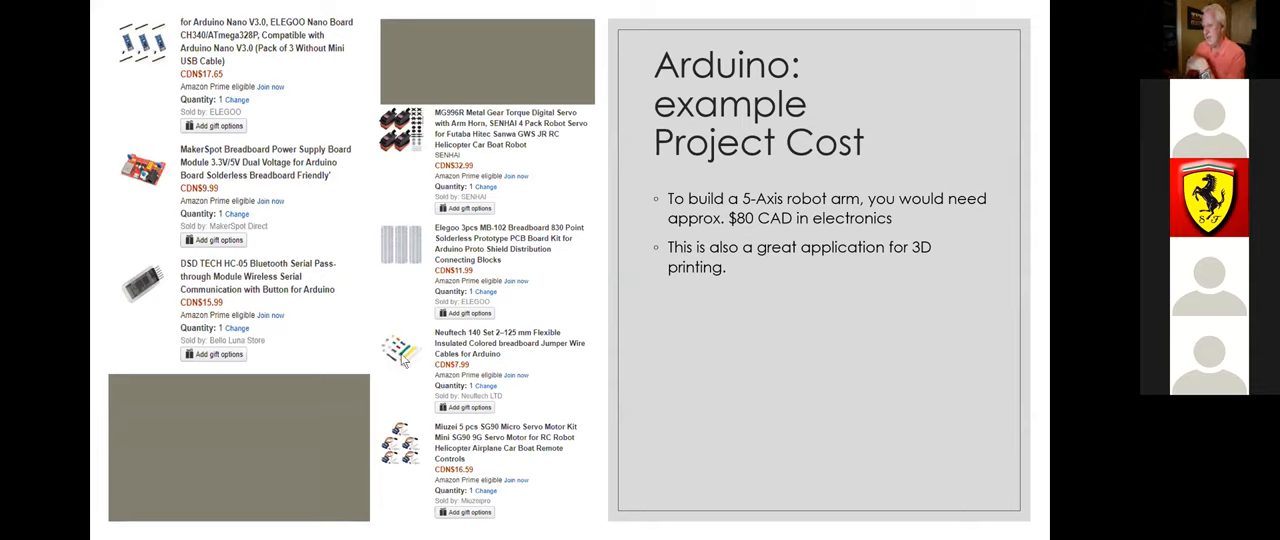
{"action": "mouse_move", "coordinate": [415, 355]}
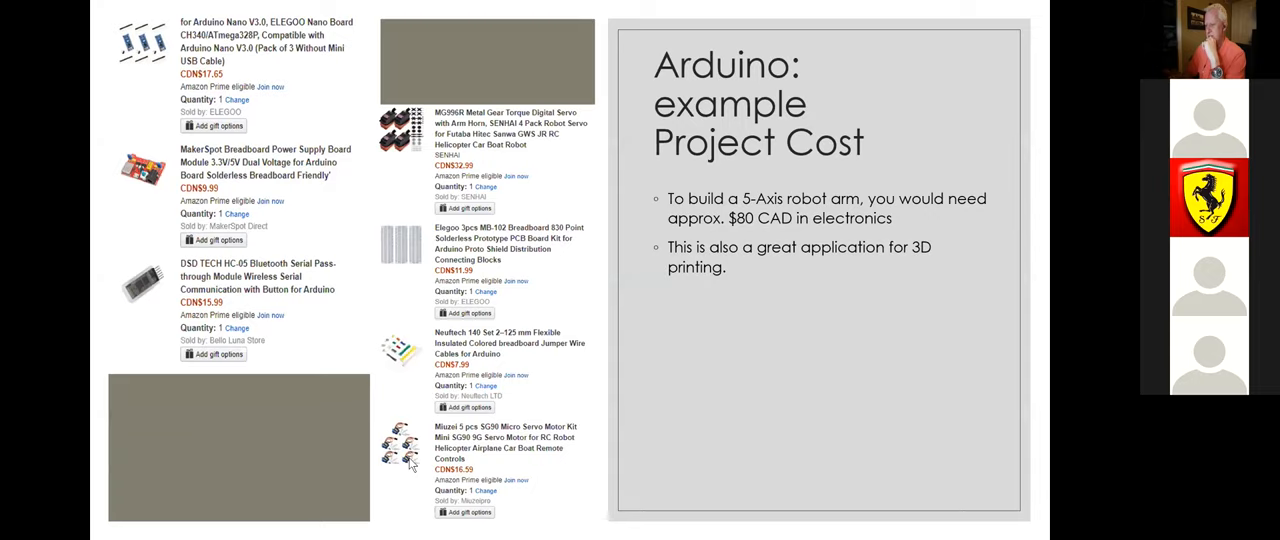
{"action": "mouse_move", "coordinate": [445, 322]}
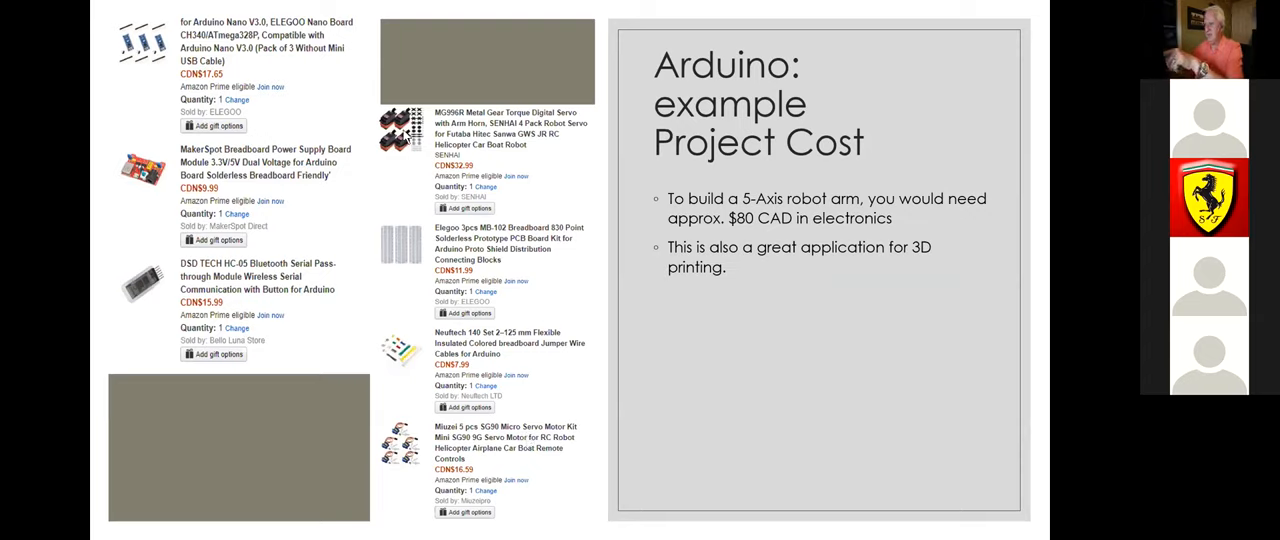
{"action": "mouse_move", "coordinate": [170, 72]}
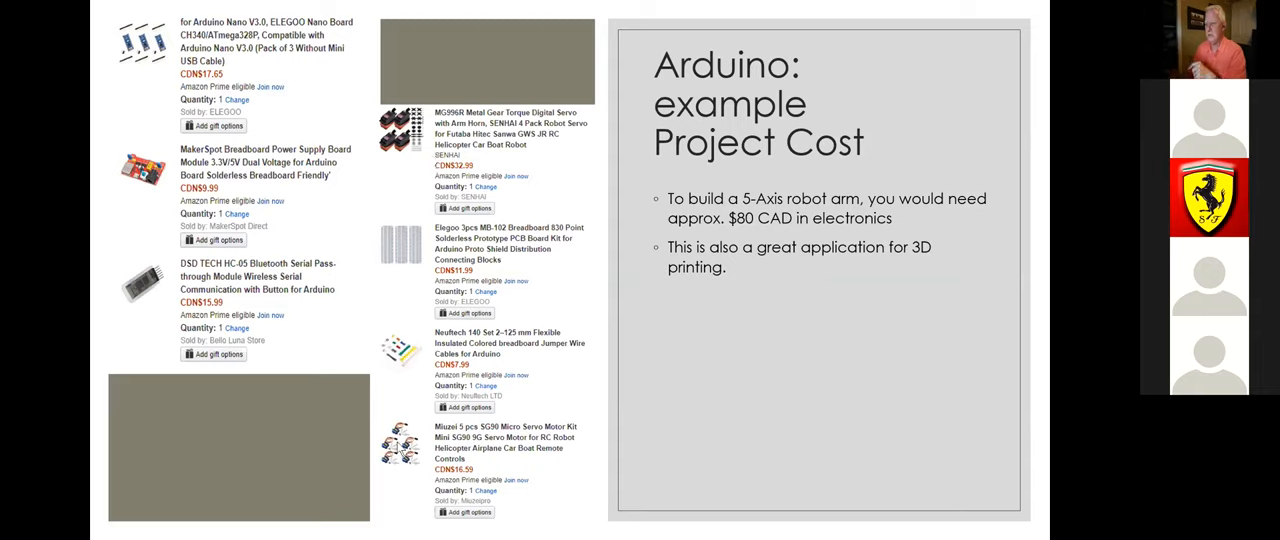
{"action": "mouse_move", "coordinate": [500, 255]}
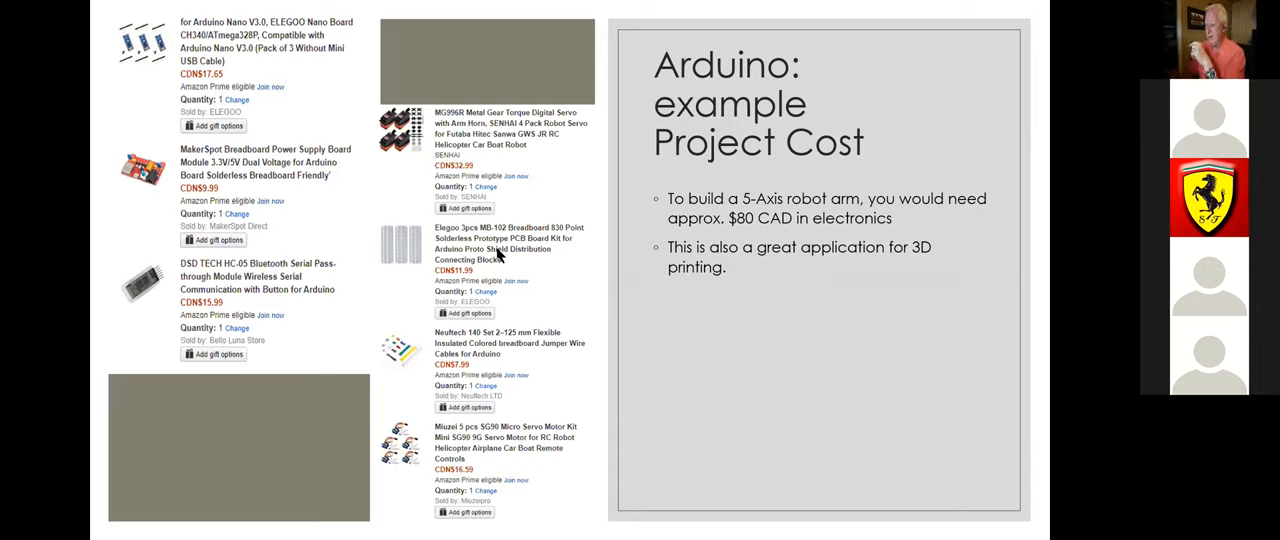
{"action": "mouse_move", "coordinate": [520, 255]}
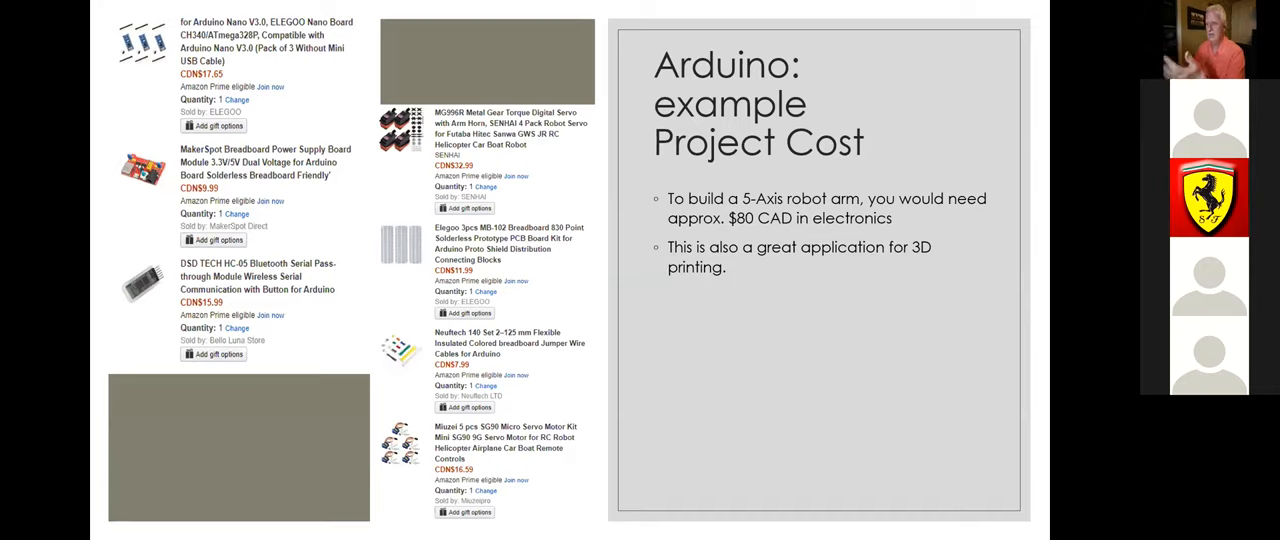
{"action": "mouse_move", "coordinate": [255, 283]}
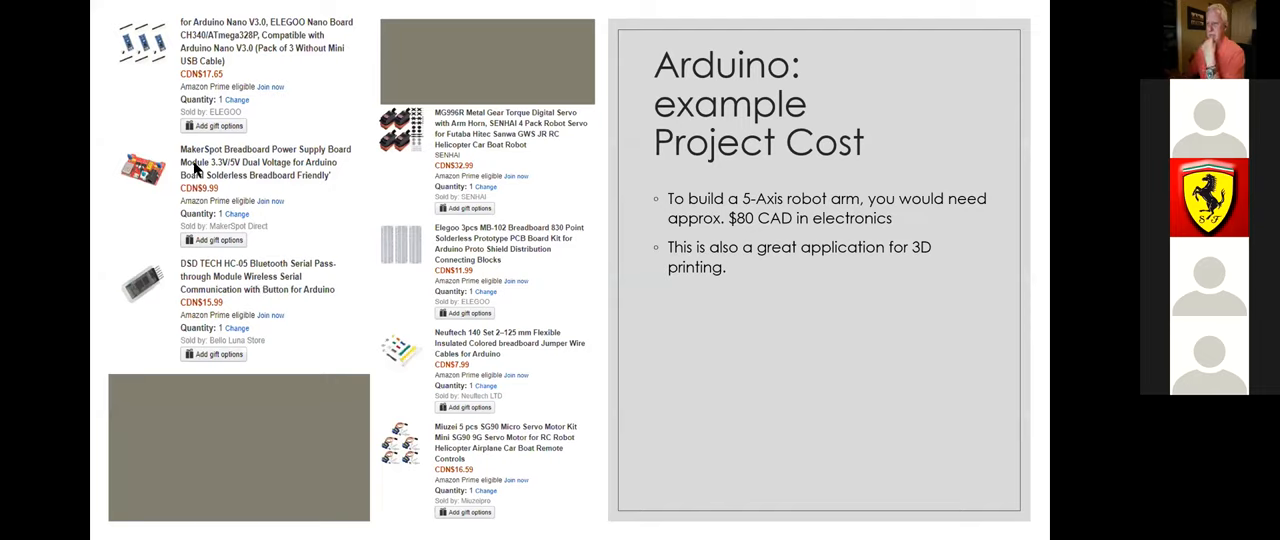
{"action": "mouse_move", "coordinate": [169, 175]}
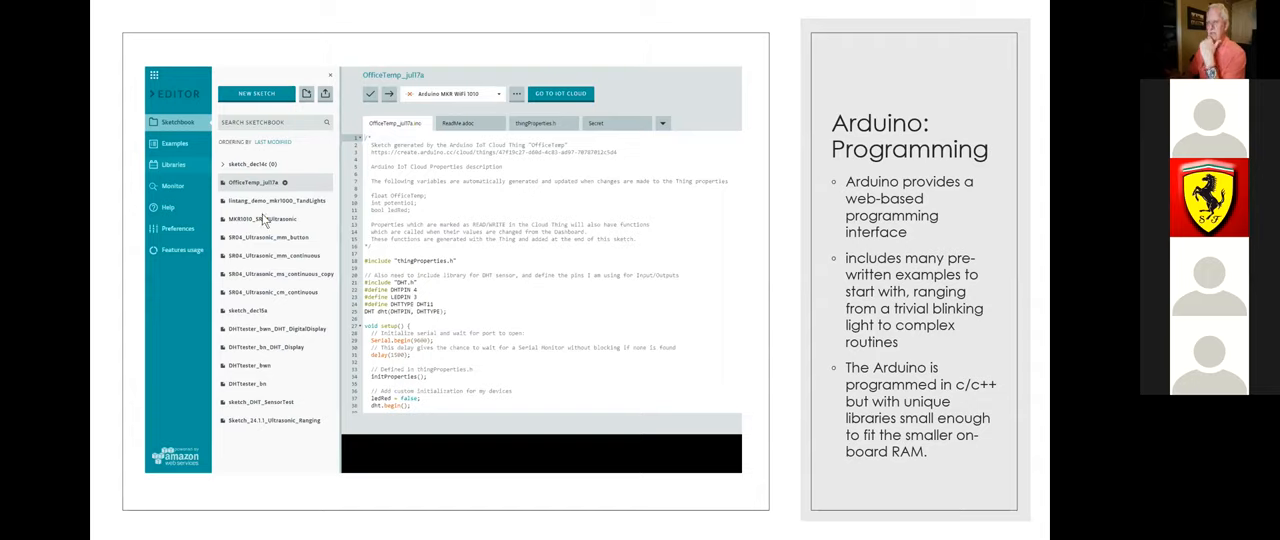
{"action": "mouse_move", "coordinate": [422, 281]}
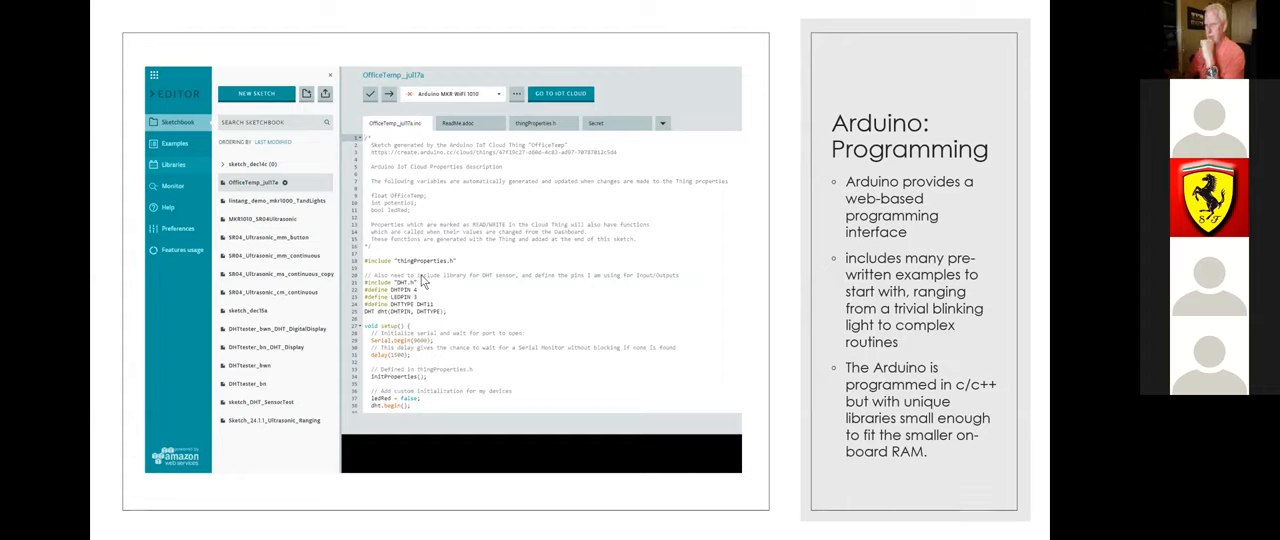
{"action": "mouse_move", "coordinate": [508, 257]}
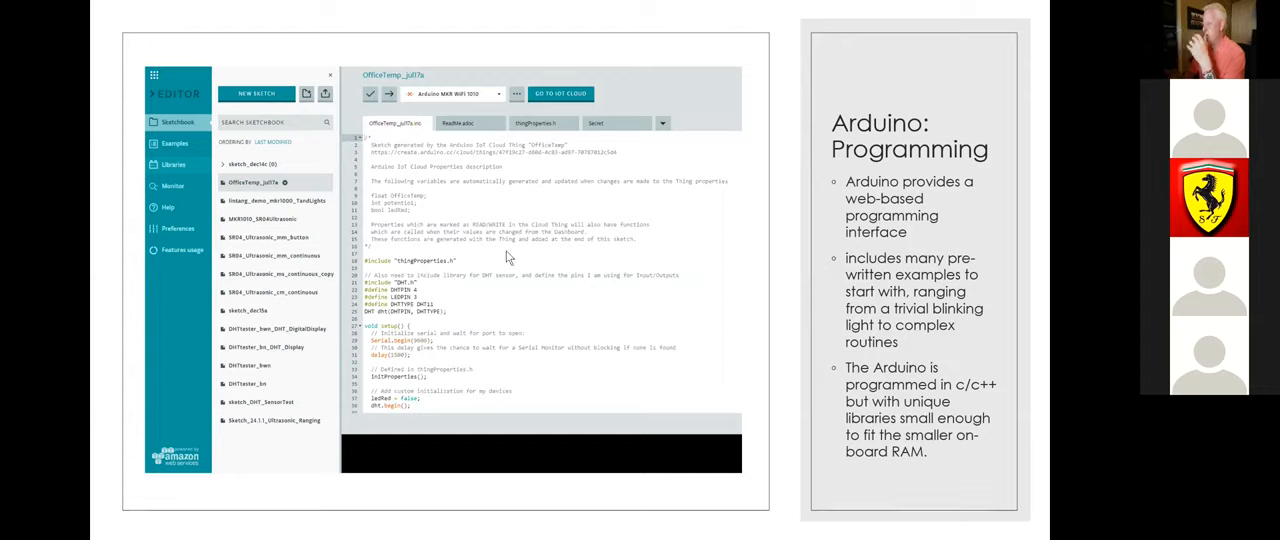
{"action": "mouse_move", "coordinate": [533, 256]}
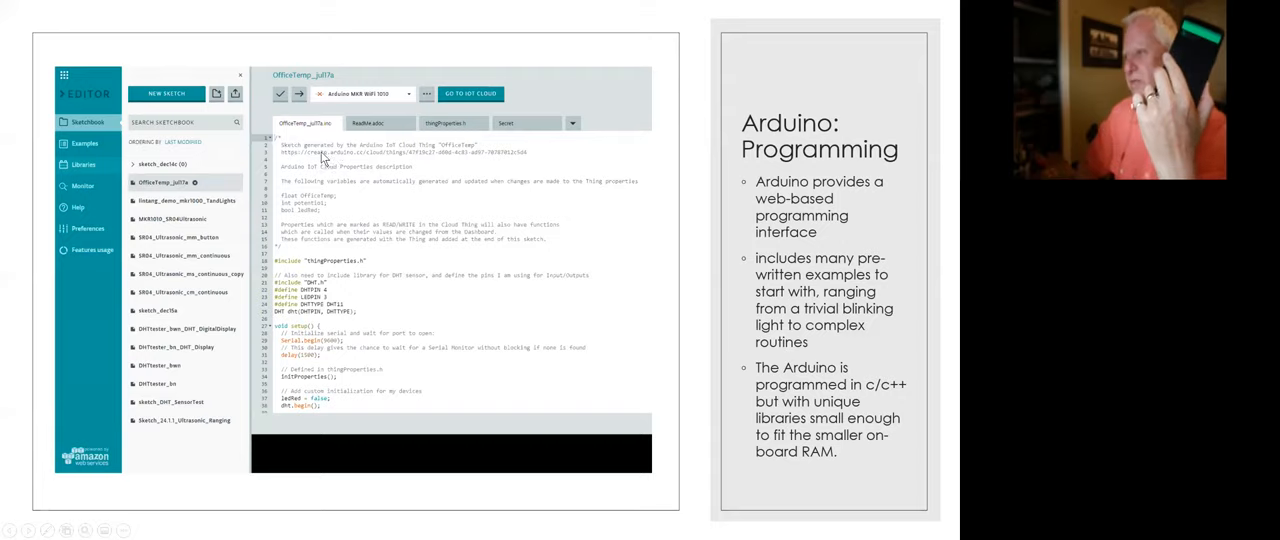
{"action": "mouse_move", "coordinate": [390, 157]}
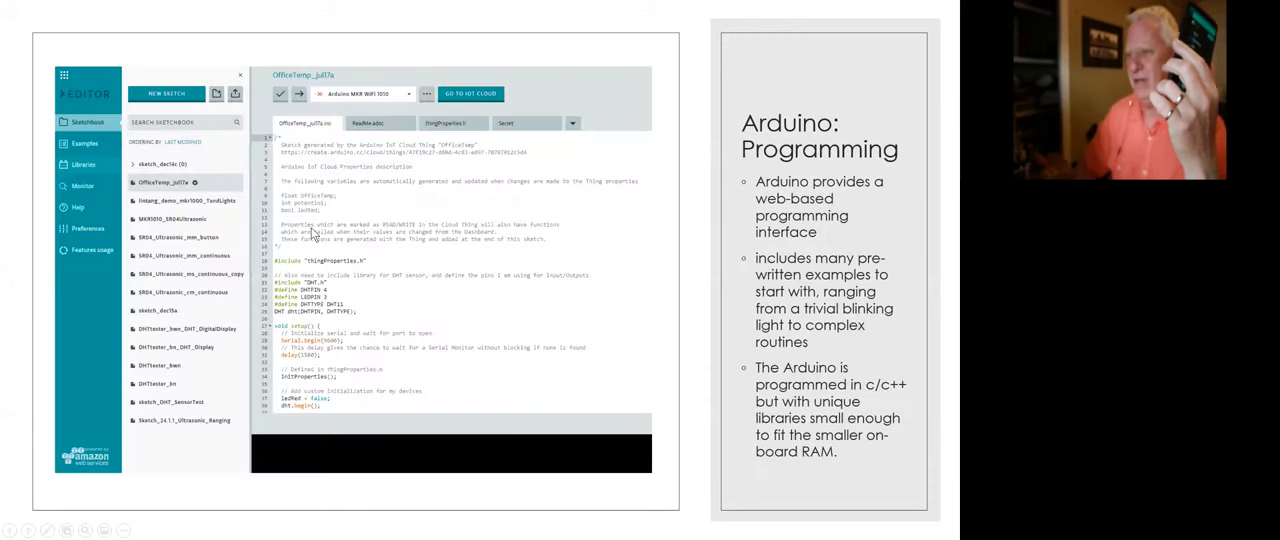
{"action": "mouse_move", "coordinate": [338, 360]}
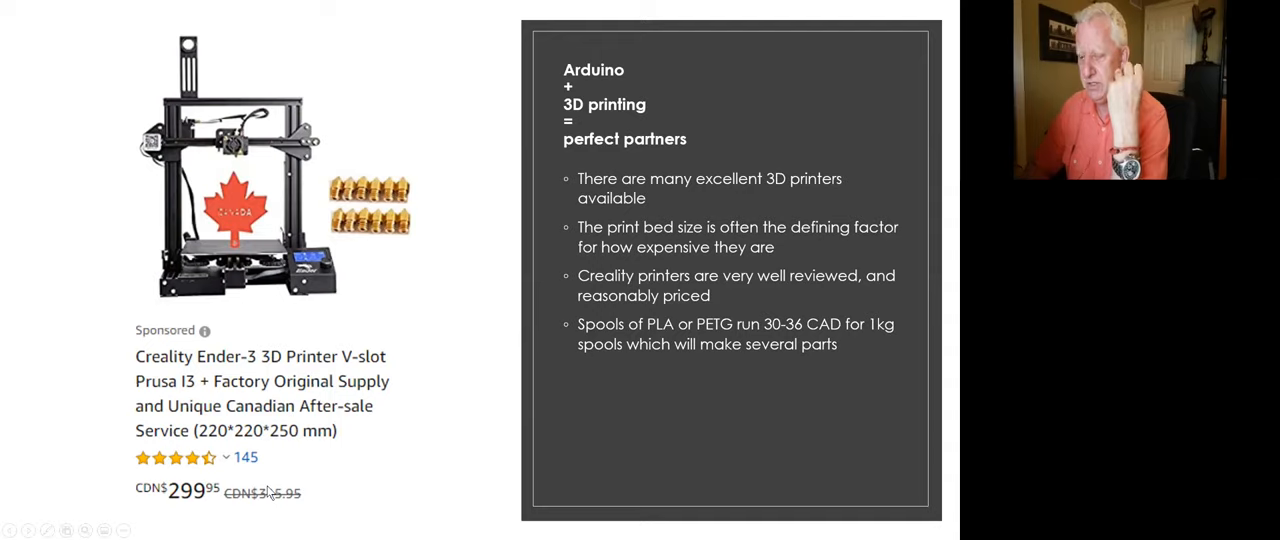
{"action": "mouse_move", "coordinate": [372, 338]}
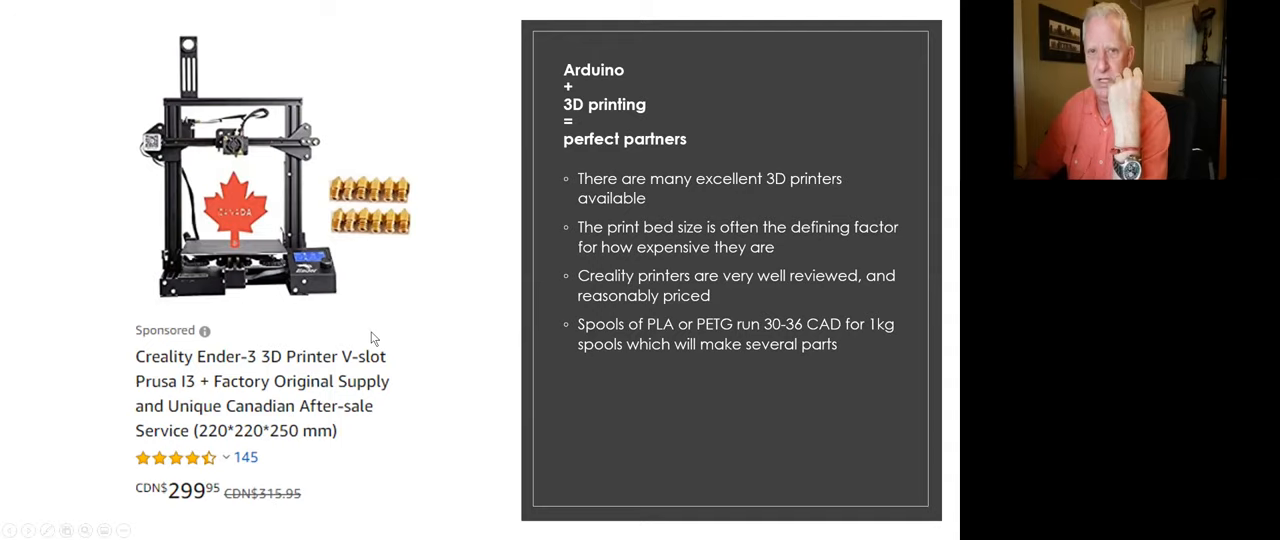